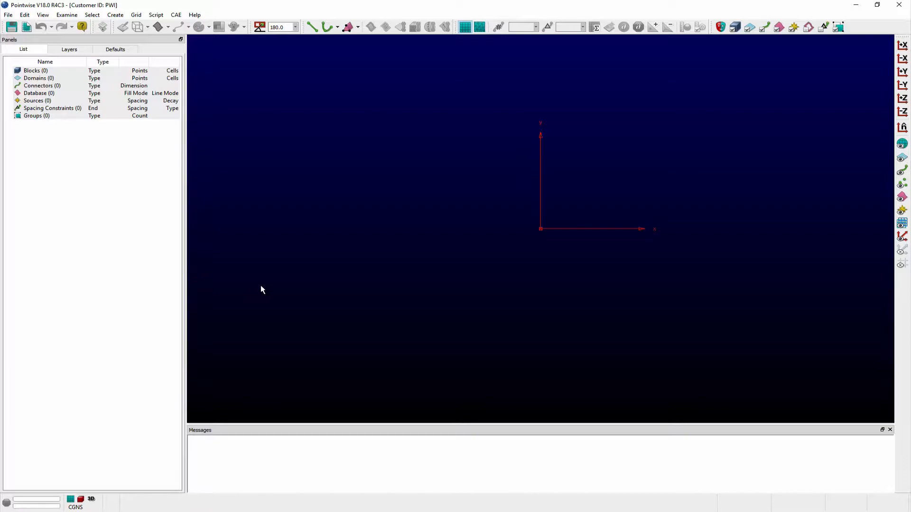
mouse_move(172, 208)
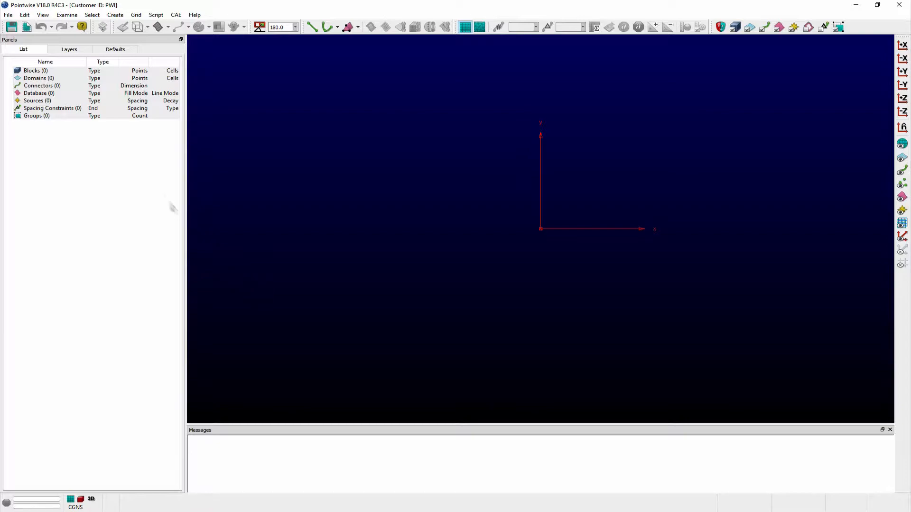
Bring up the File menu to reach the Import > Database command
click(8, 14)
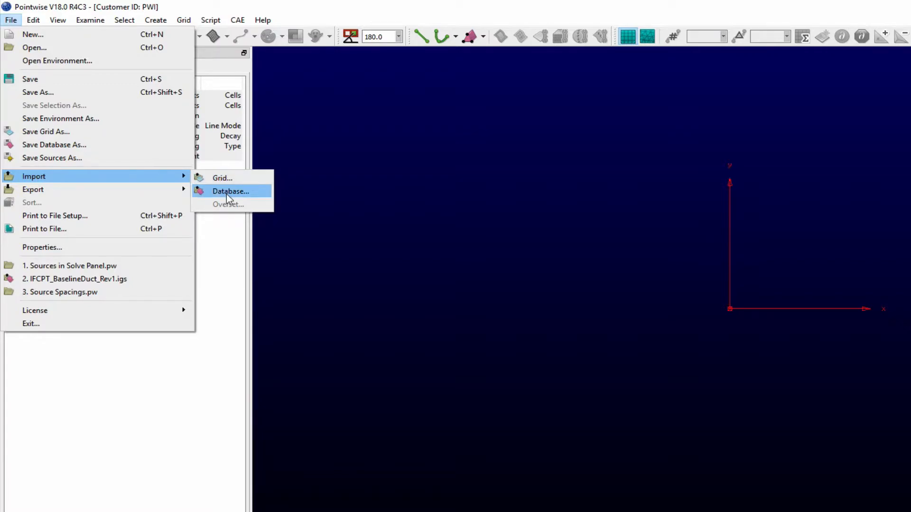
Choose 02_Underbody_Smooth.stp on the desktop as the database file to import
click(230, 190)
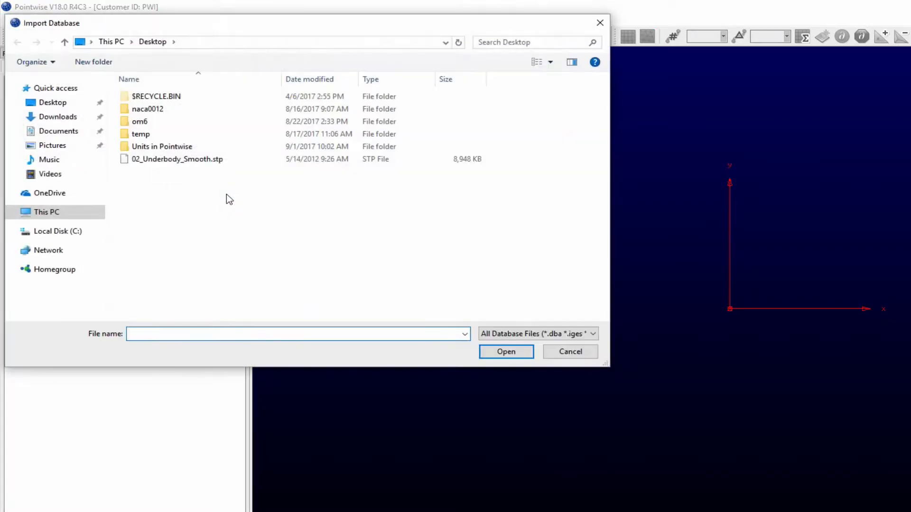
click(178, 159)
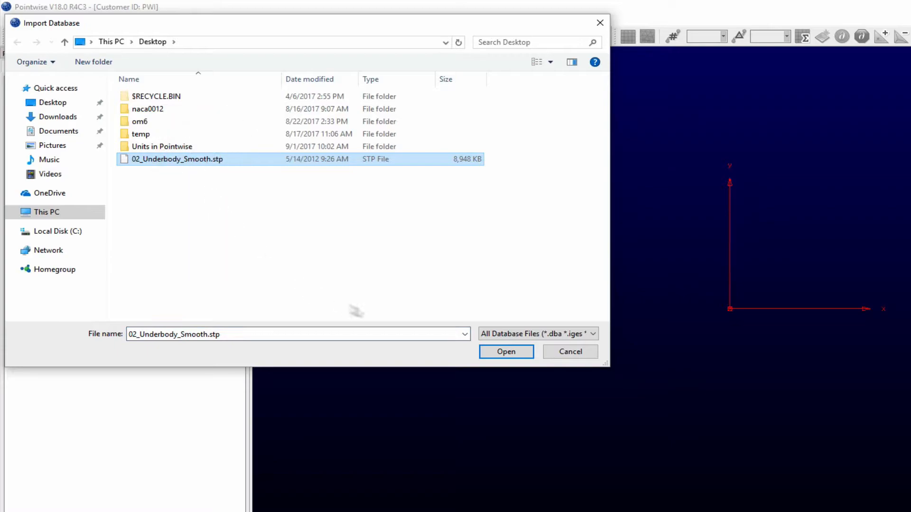
click(506, 351)
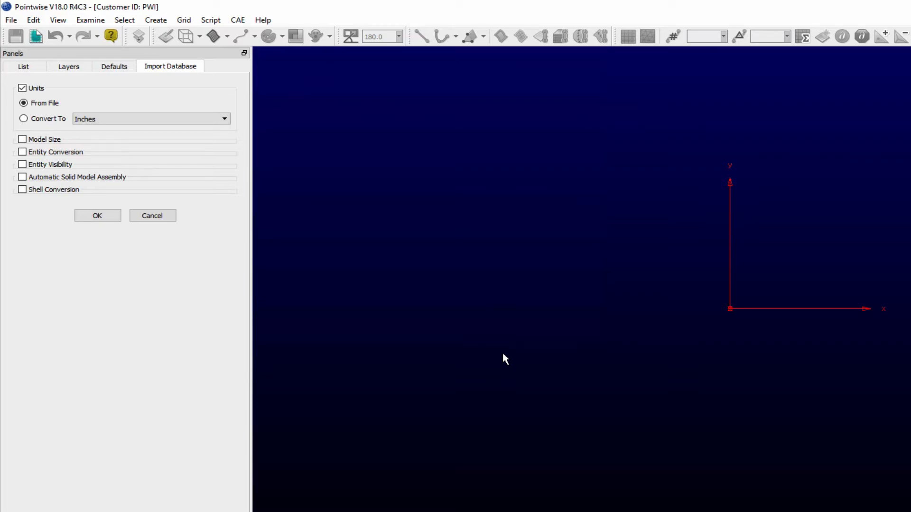
mouse_move(263, 263)
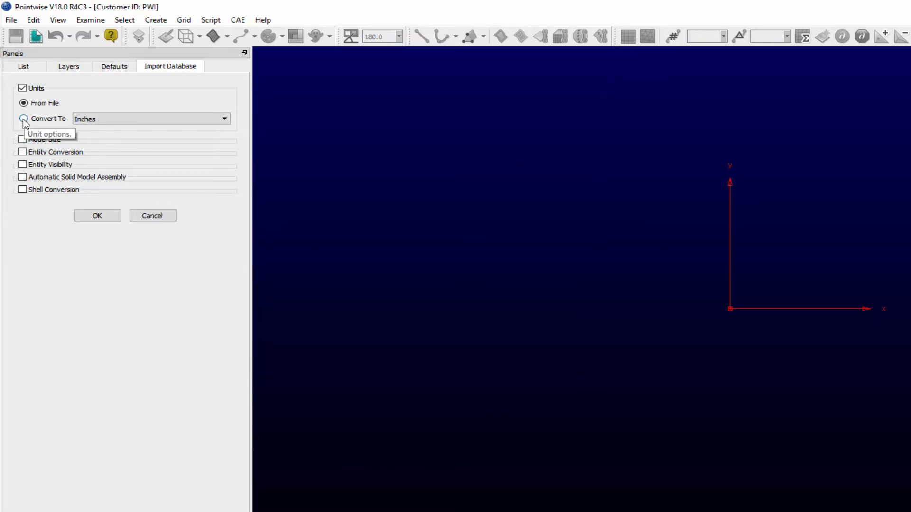
Switch the import Units frame to Convert To and keep Inches as the target unit
click(24, 119)
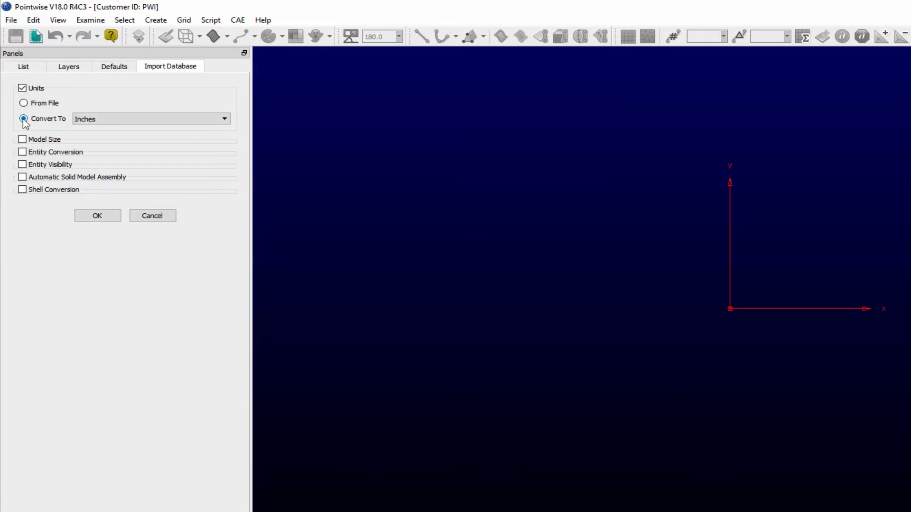
click(224, 119)
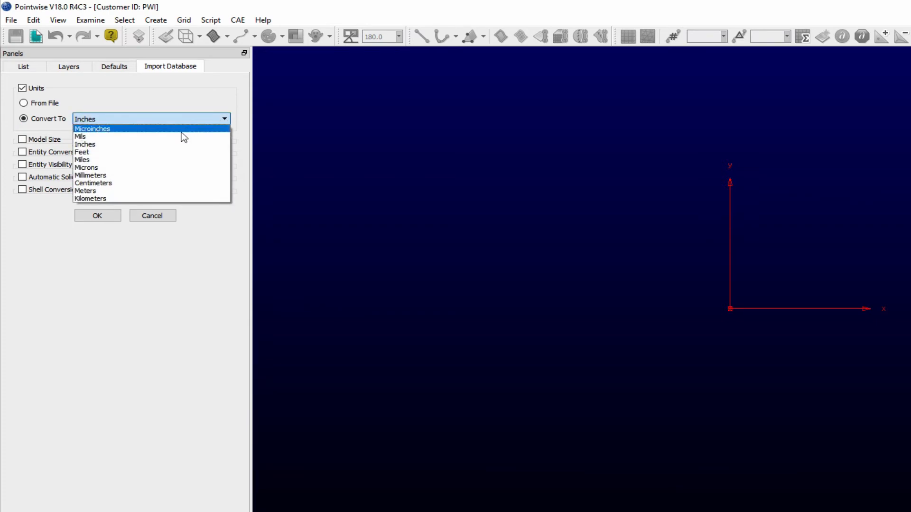
mouse_move(172, 167)
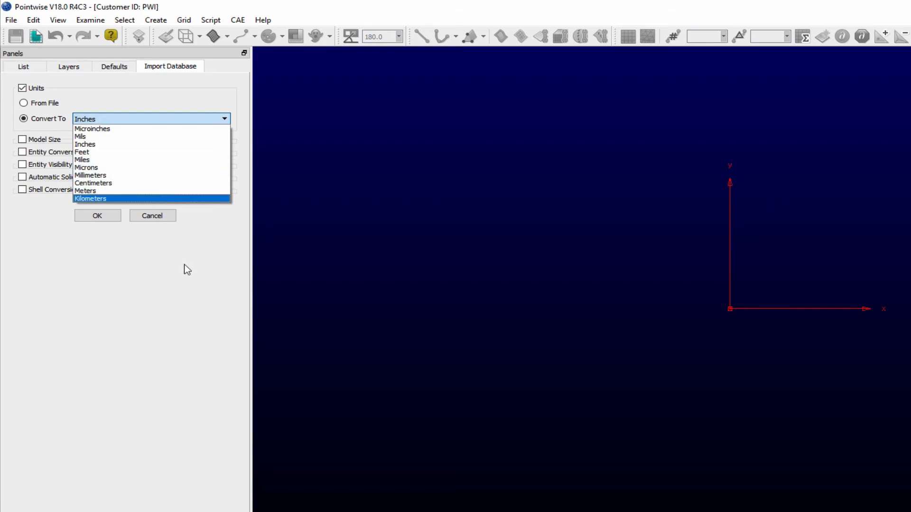
click(85, 144)
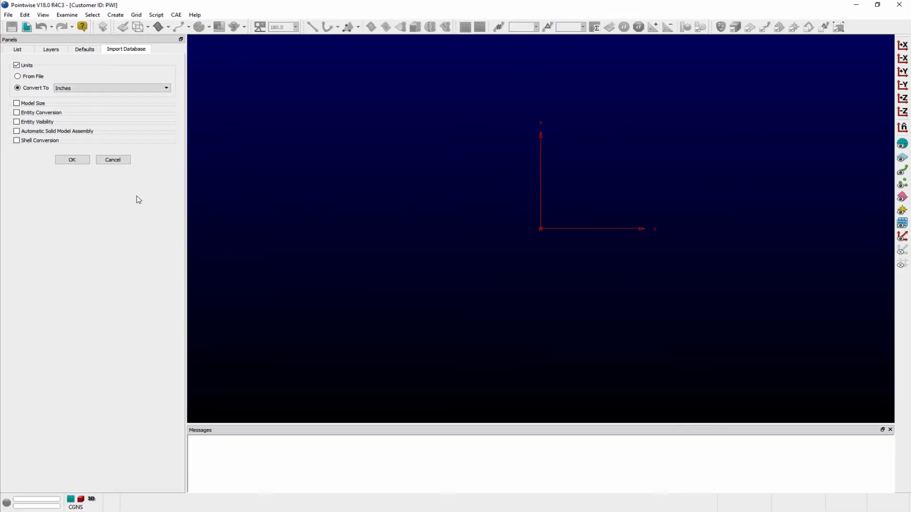
mouse_move(250, 4)
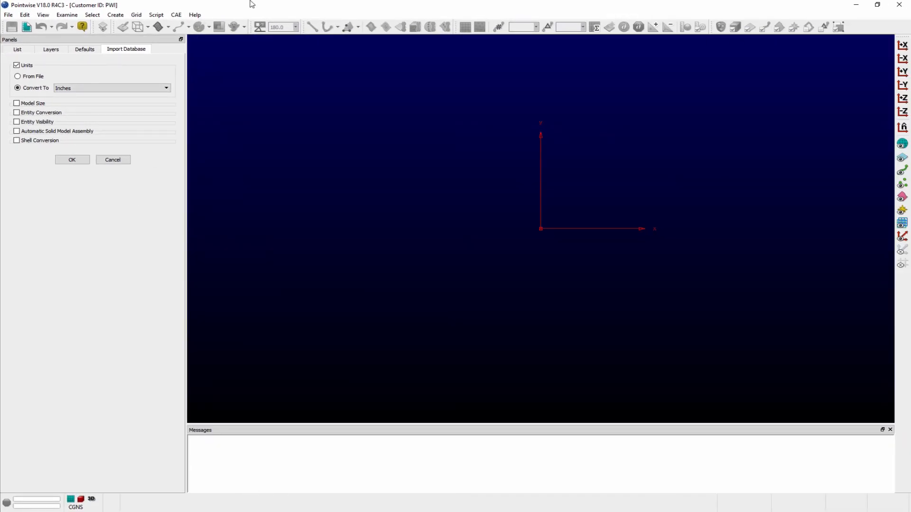